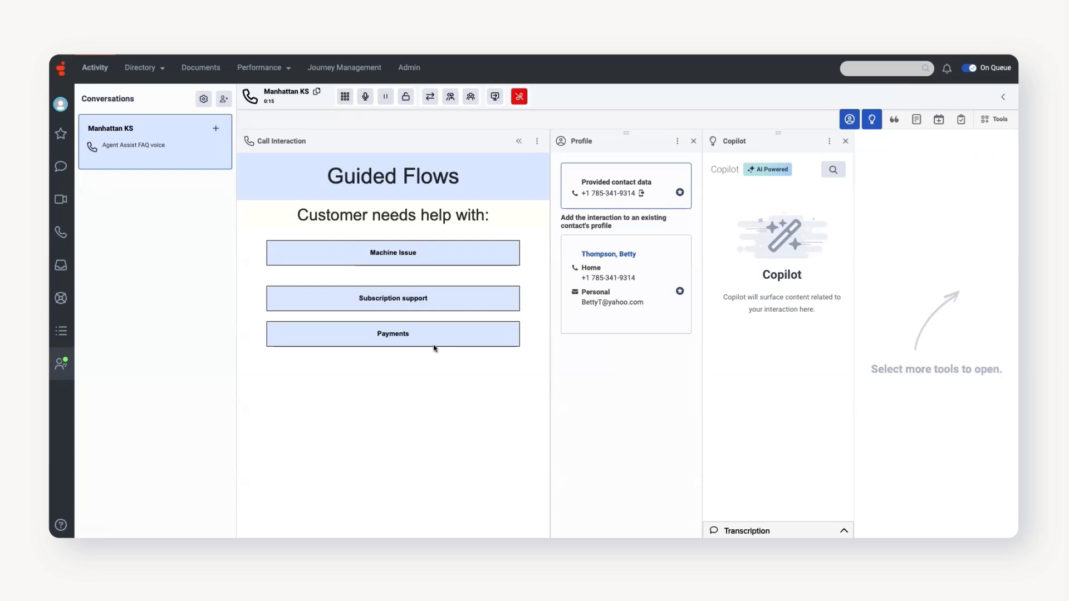
# Choose Machine Issue as the customer's need to reach the SOWTECH recall page
pyautogui.click(391, 252)
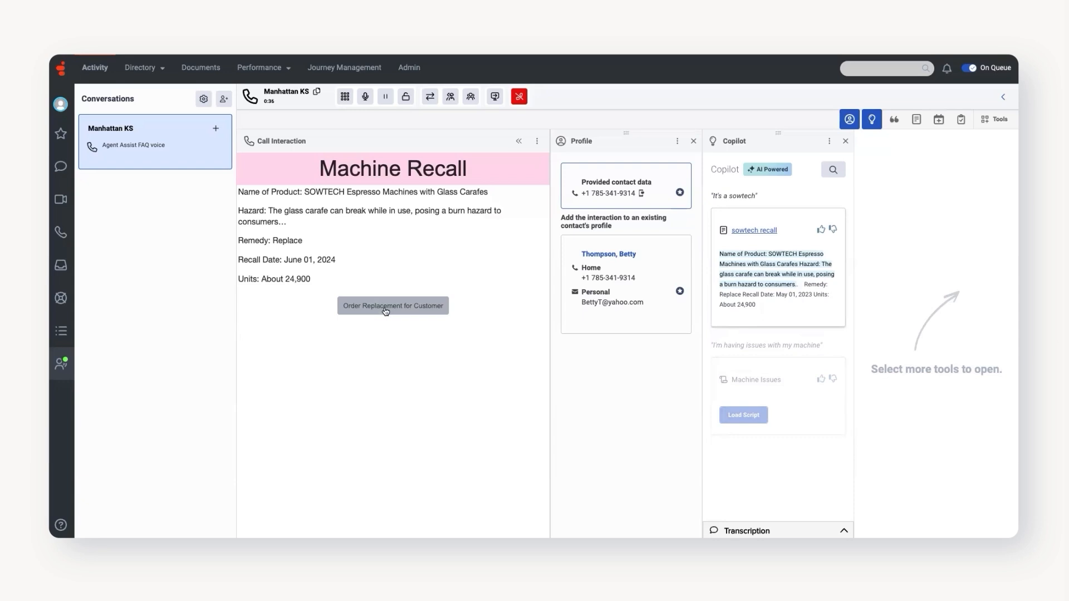
# Order a replacement espresso machine for the customer from the Machine Recall page
pyautogui.click(393, 305)
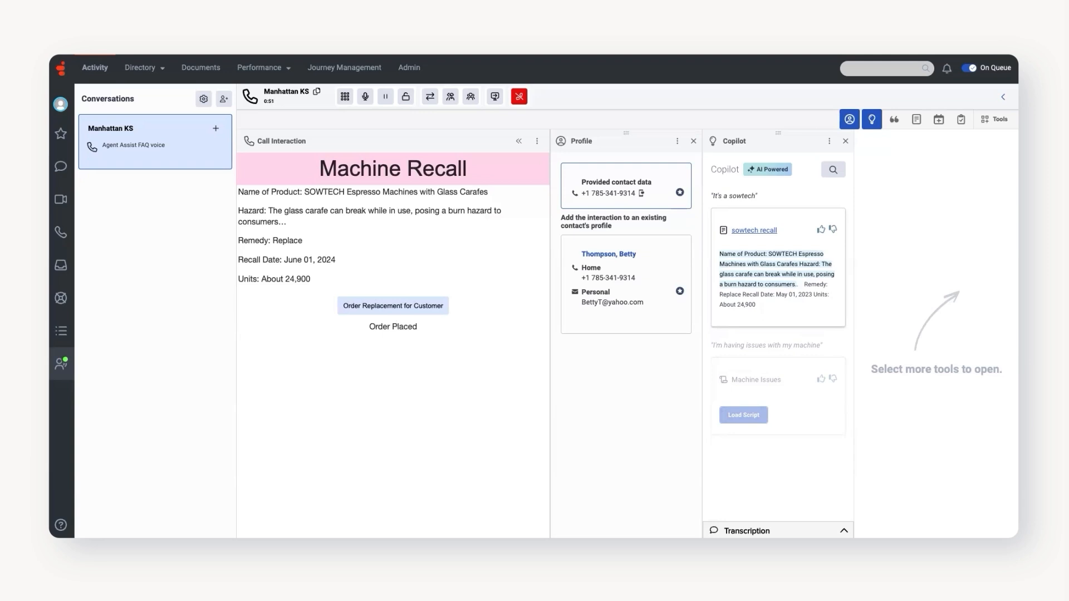
pyautogui.moveTo(510, 365)
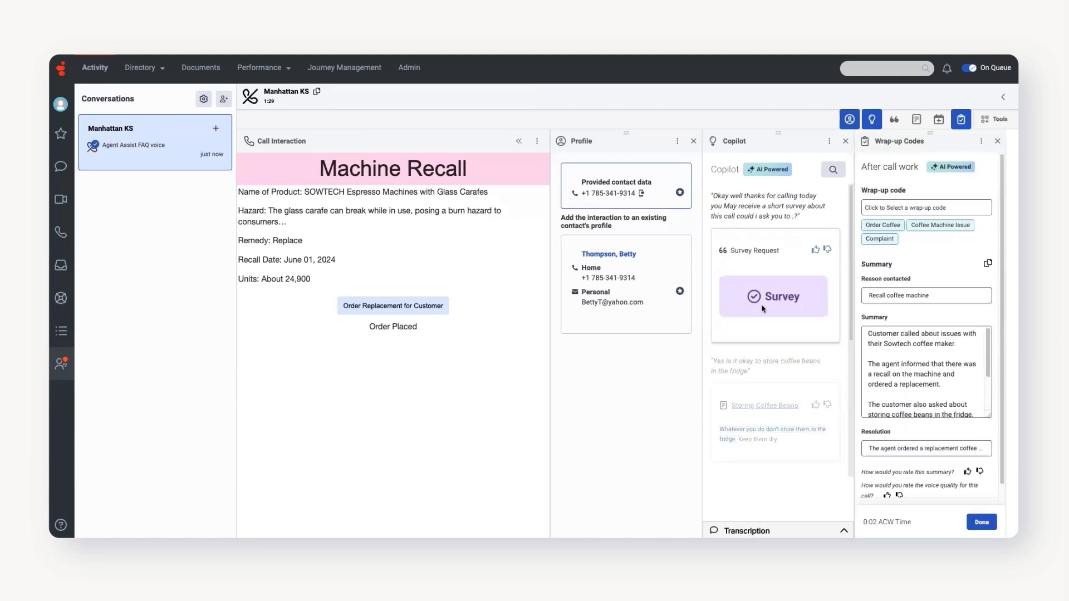
# Launch Copilot's suggested Survey Request for the customer
pyautogui.click(940, 225)
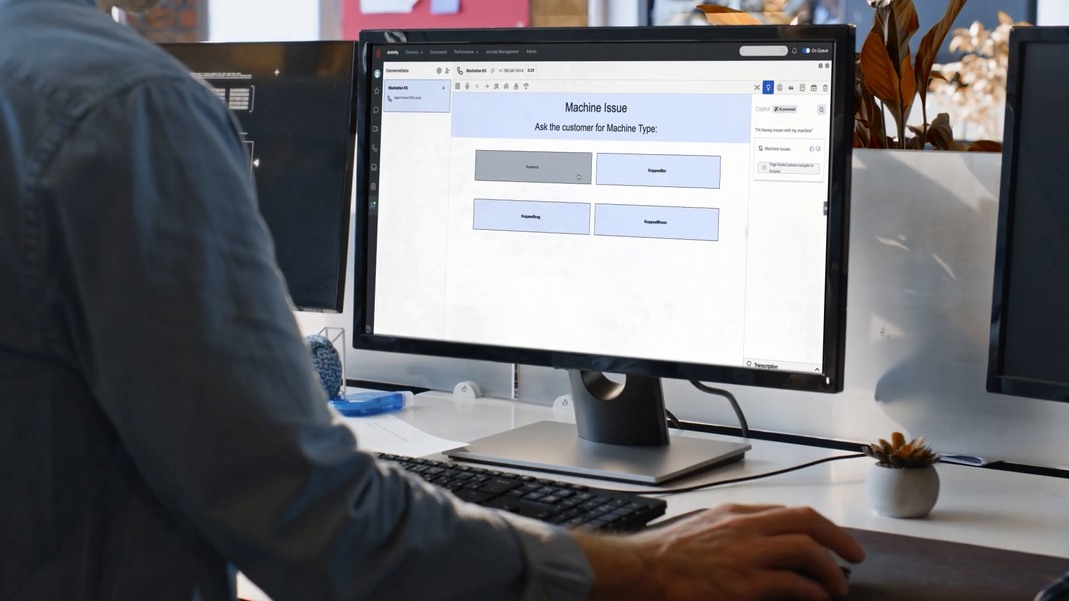
# Select the customer's machine type and order a replacement machine
pyautogui.click(530, 170)
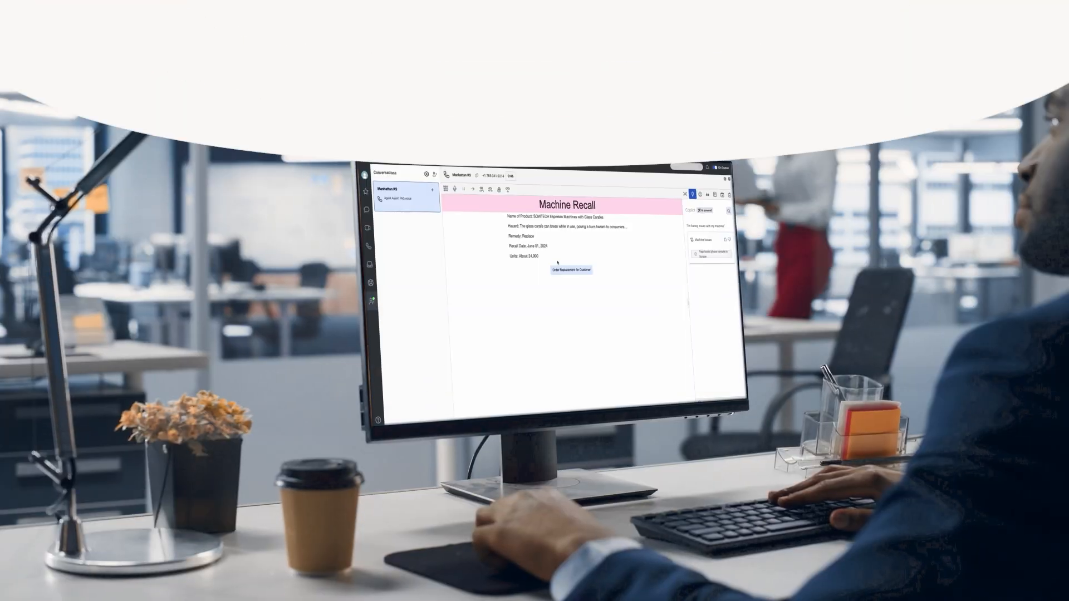
pyautogui.click(571, 270)
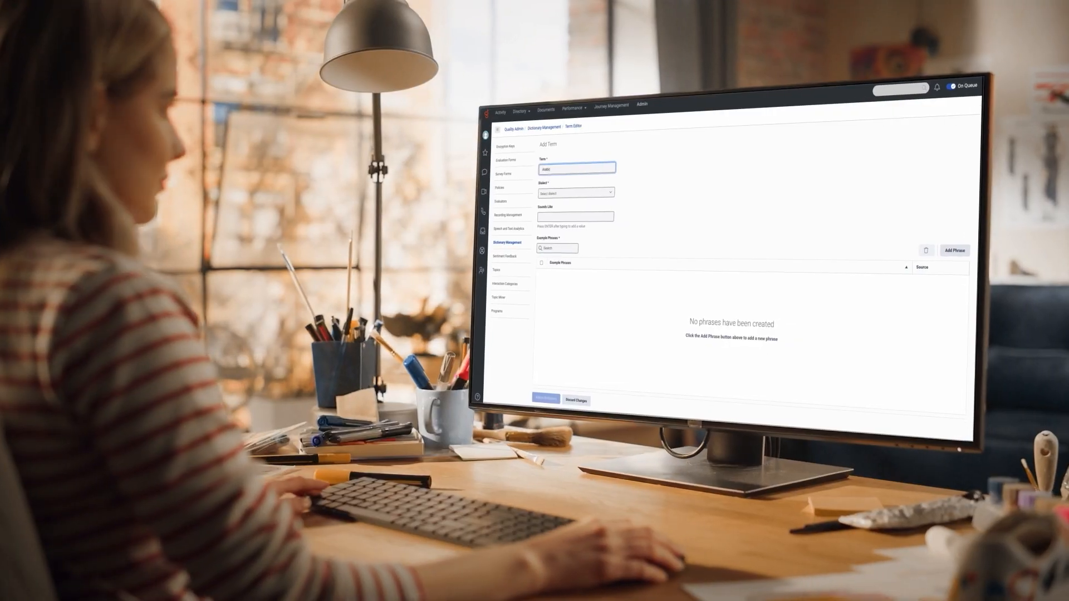
# Open the Dialect dropdown on the Add Term form
pyautogui.click(575, 191)
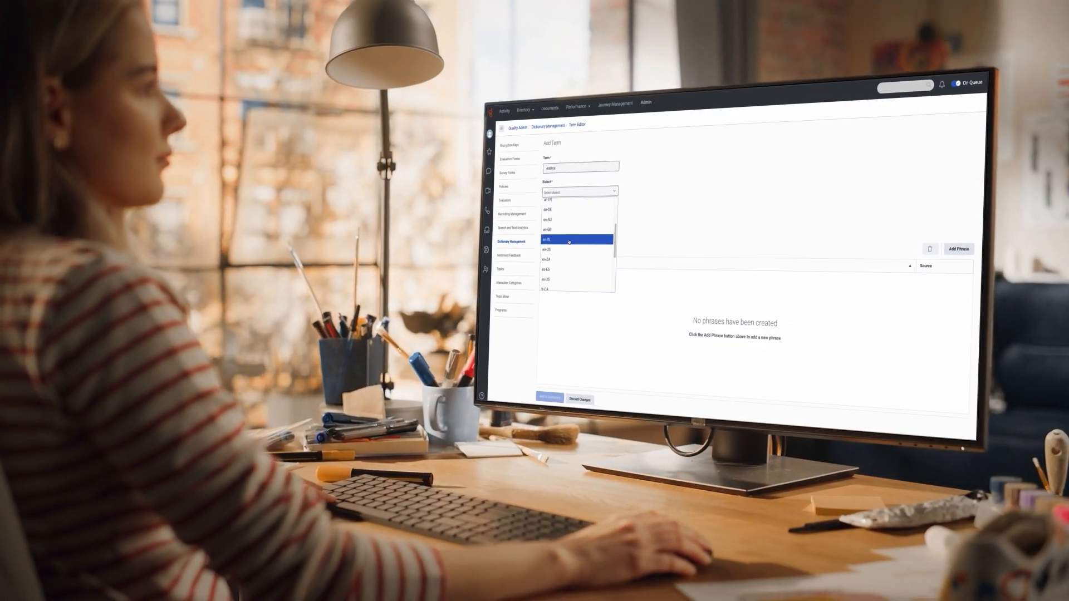